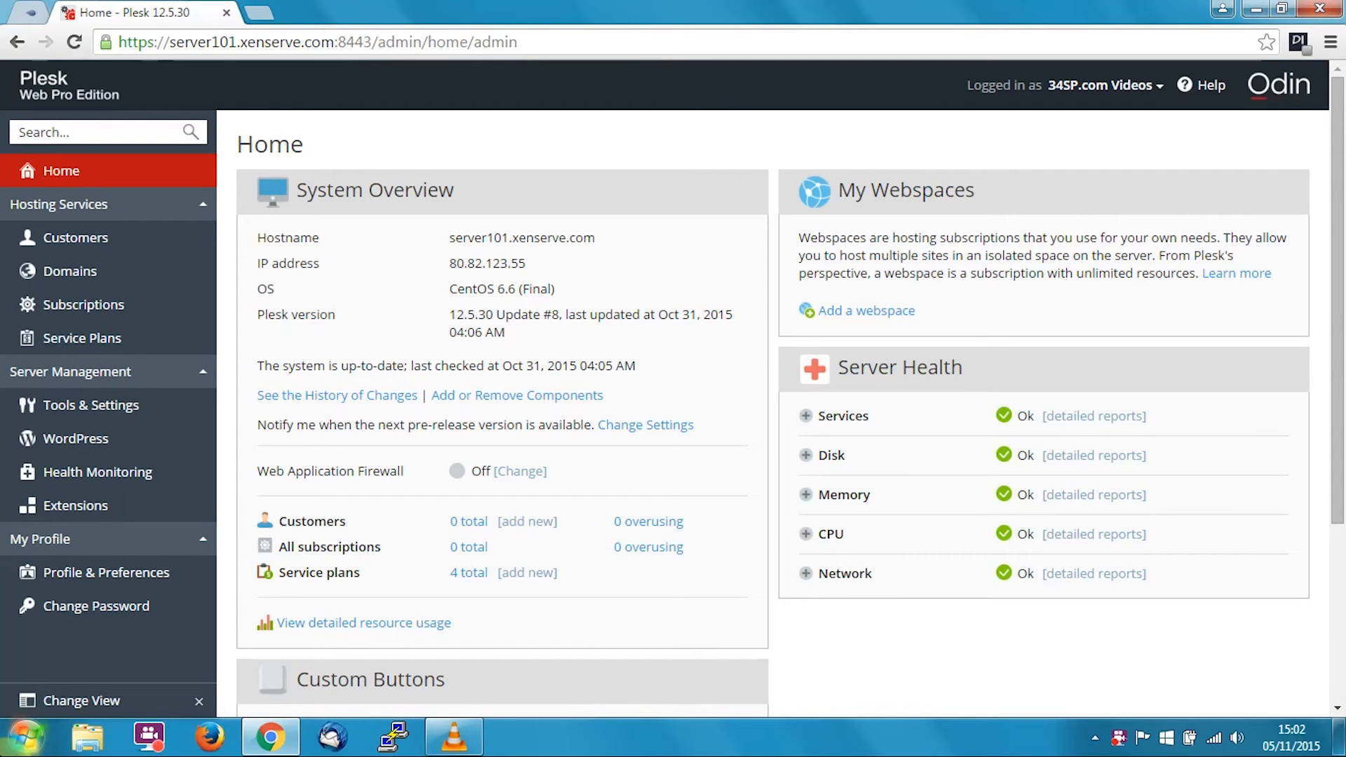
Go to the Subscriptions list from the Hosting Services sidebar.
left_click(85, 304)
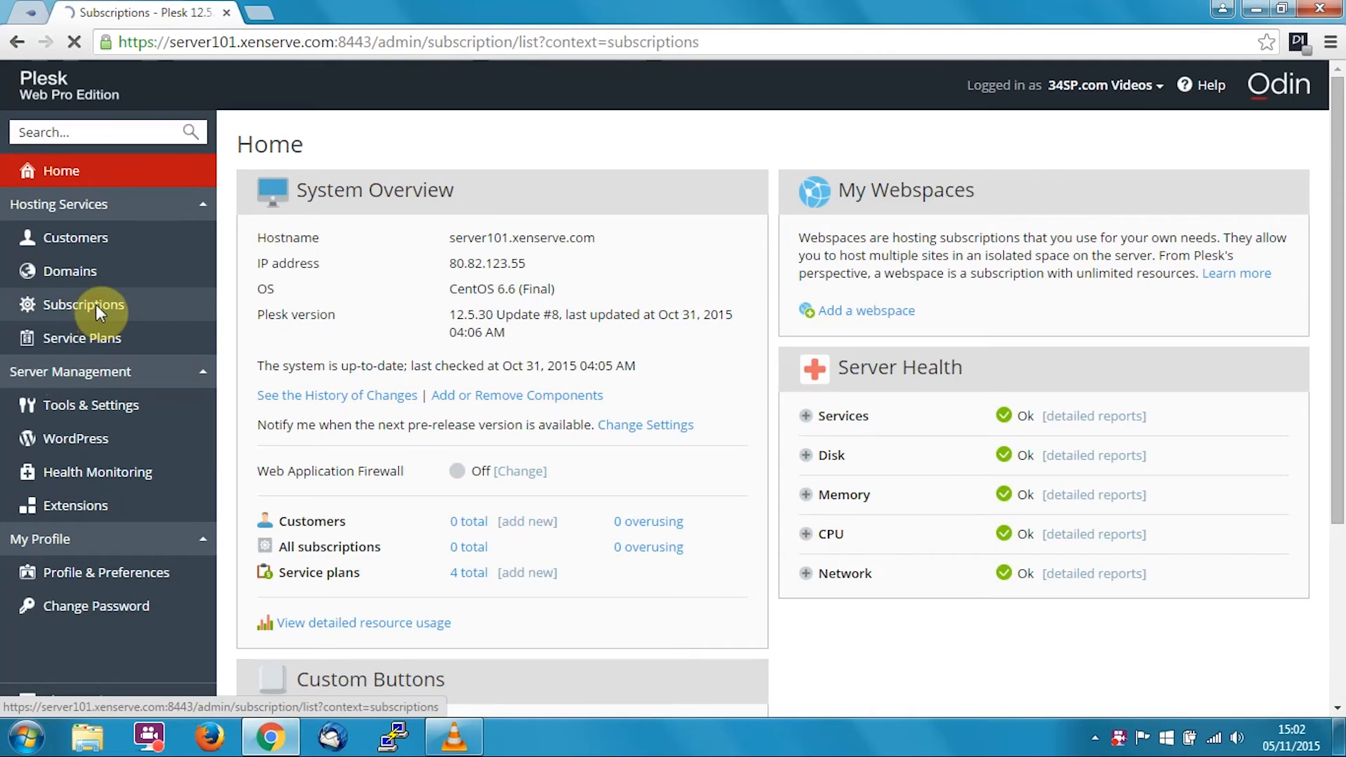
left_click(83, 304)
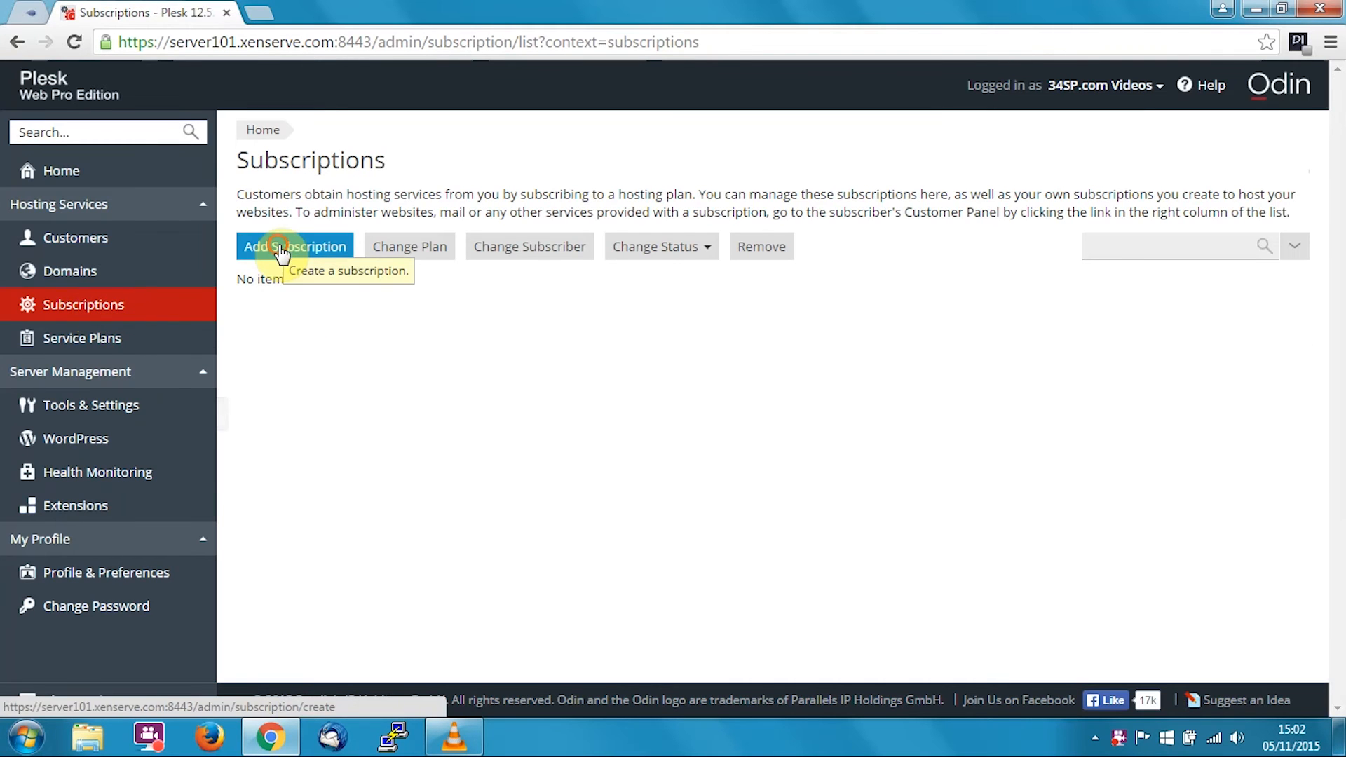
Start a new subscription with domain name 34spvideos.ismysite.co.uk.
left_click(295, 247)
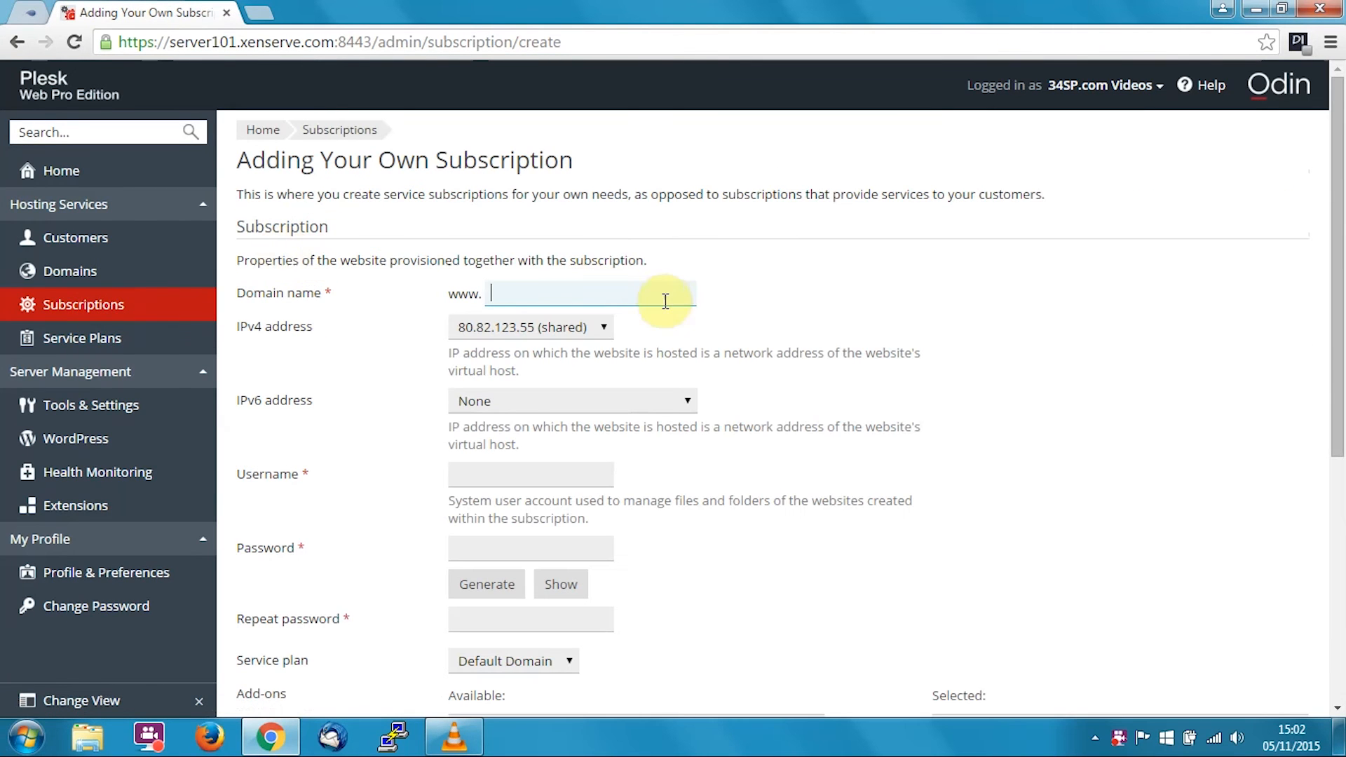
mouse_move(770, 299)
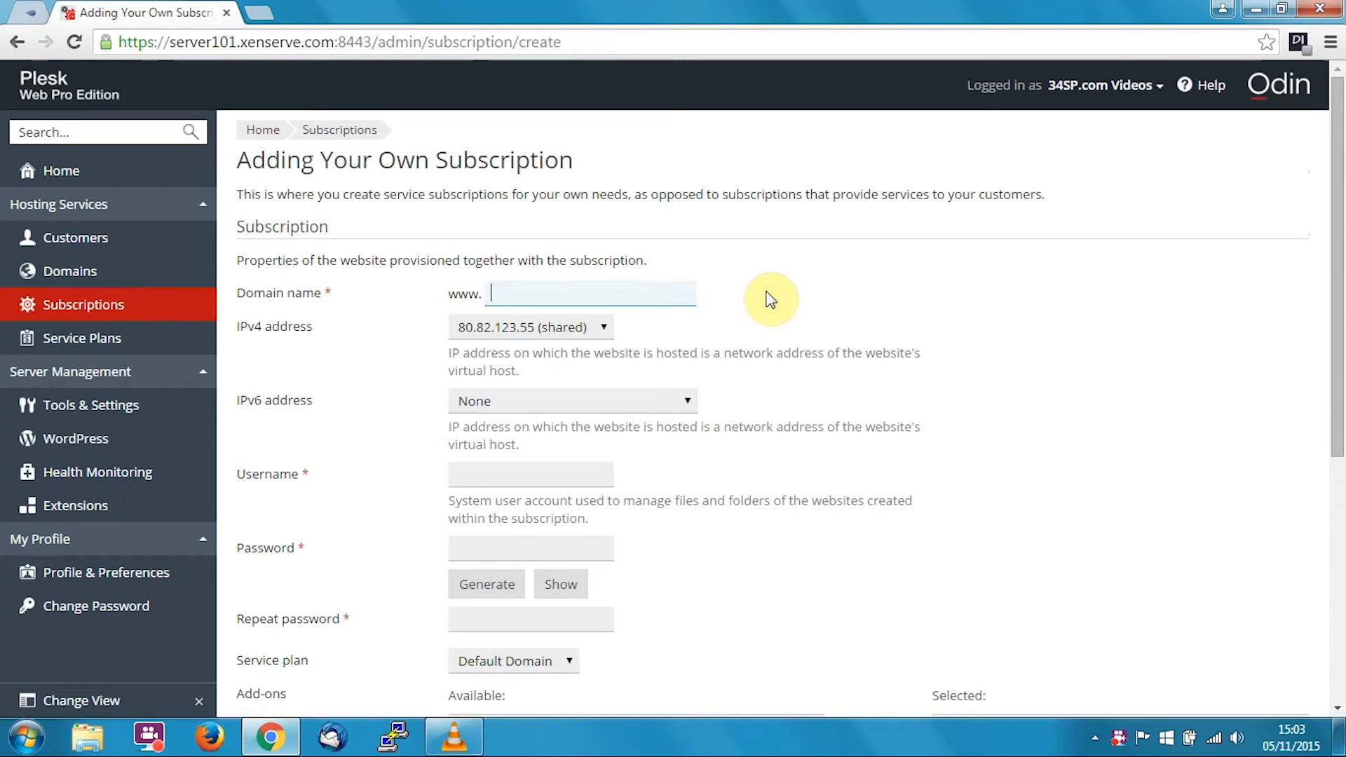
type("34spvideos.ismy")
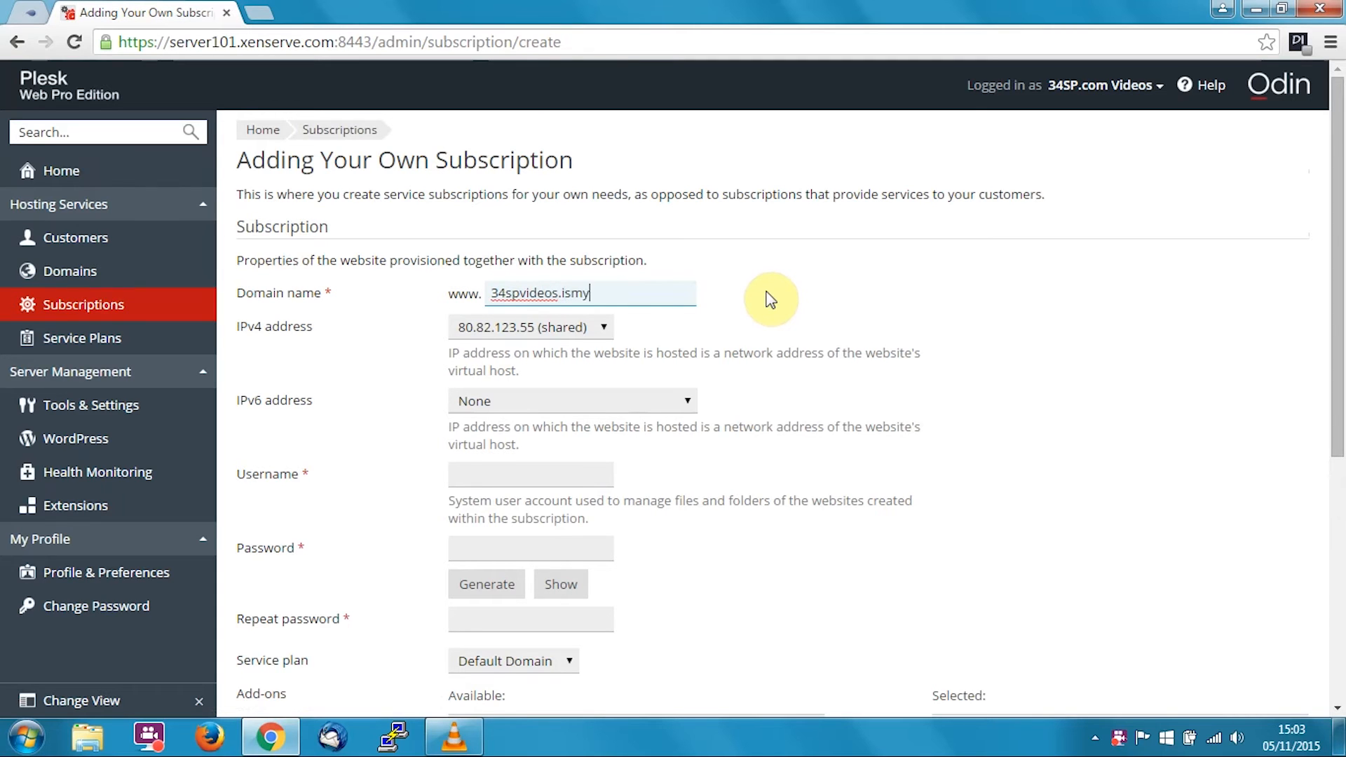
type("site.co")
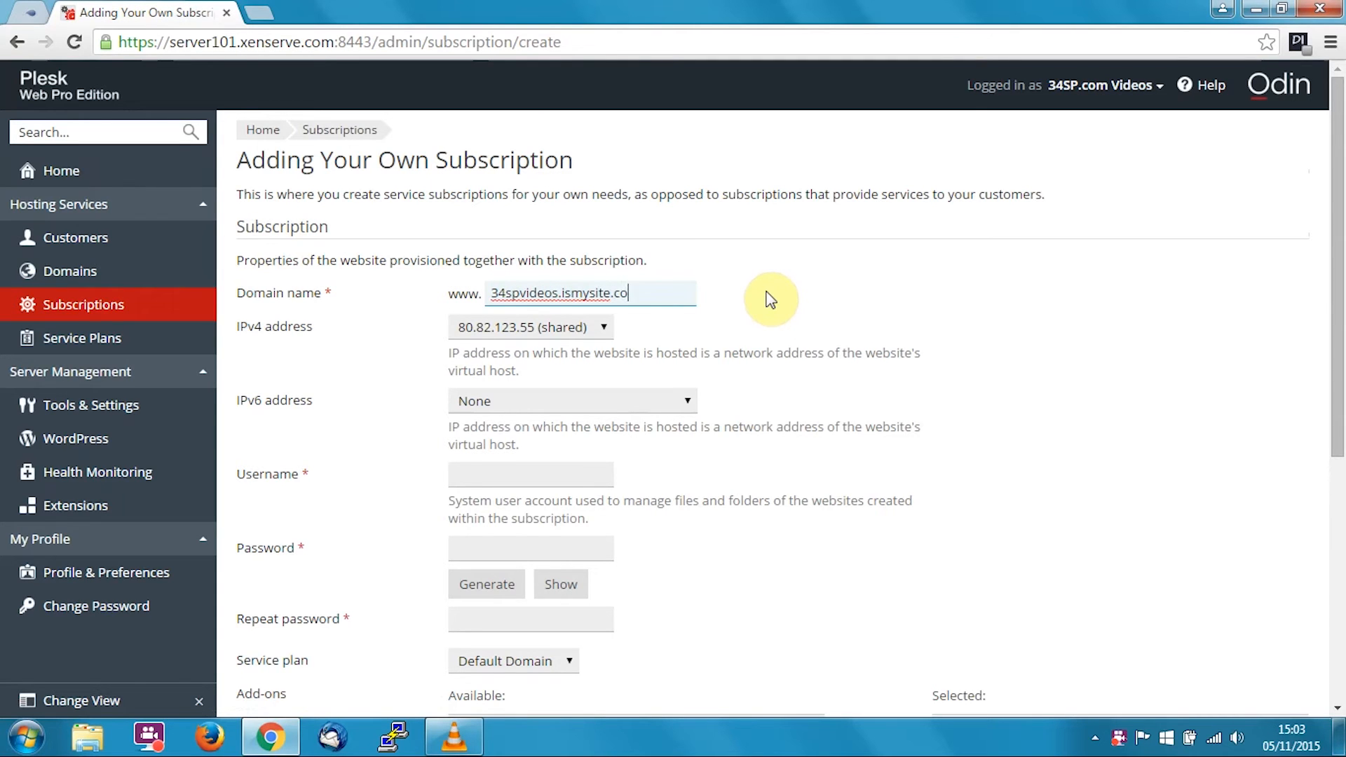
type(".uk")
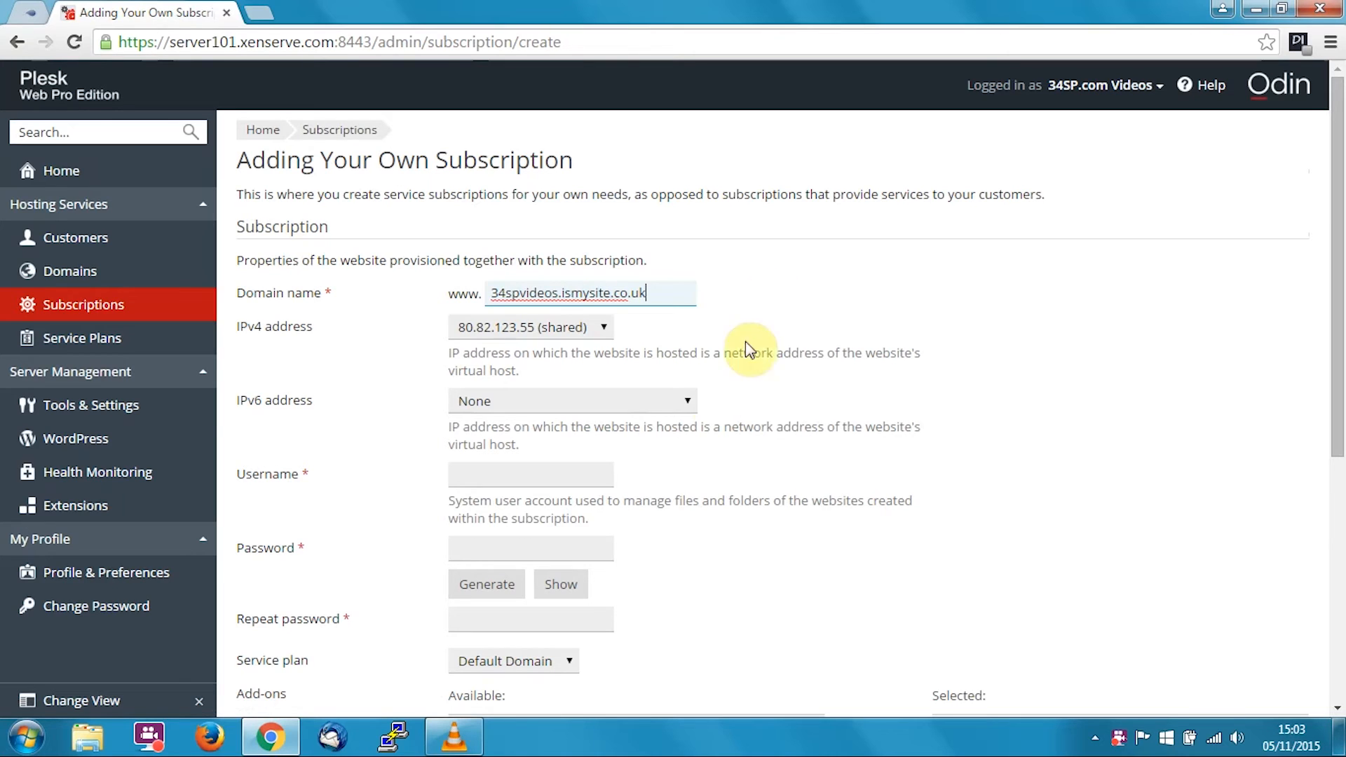
Set the username to videos34sp and generate a masked strong password.
left_click(530, 474)
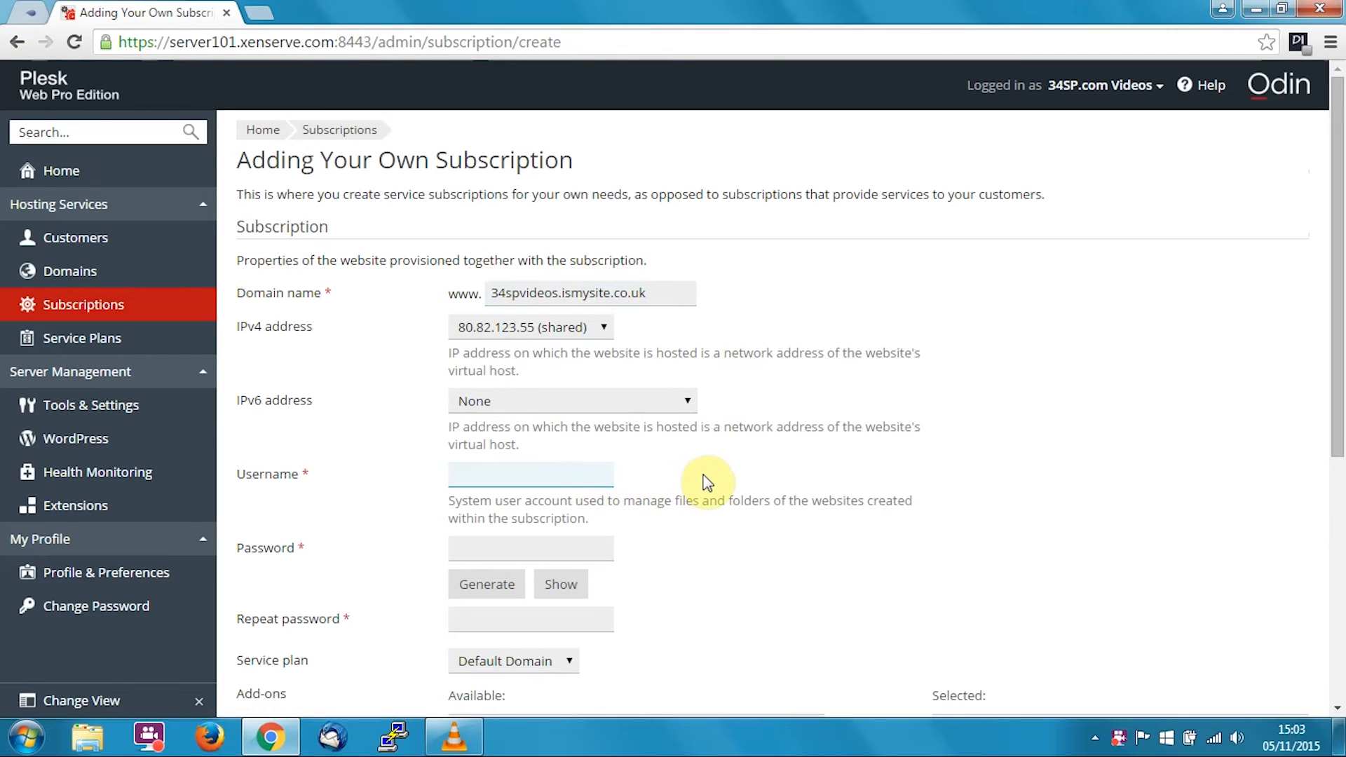
type("videos34")
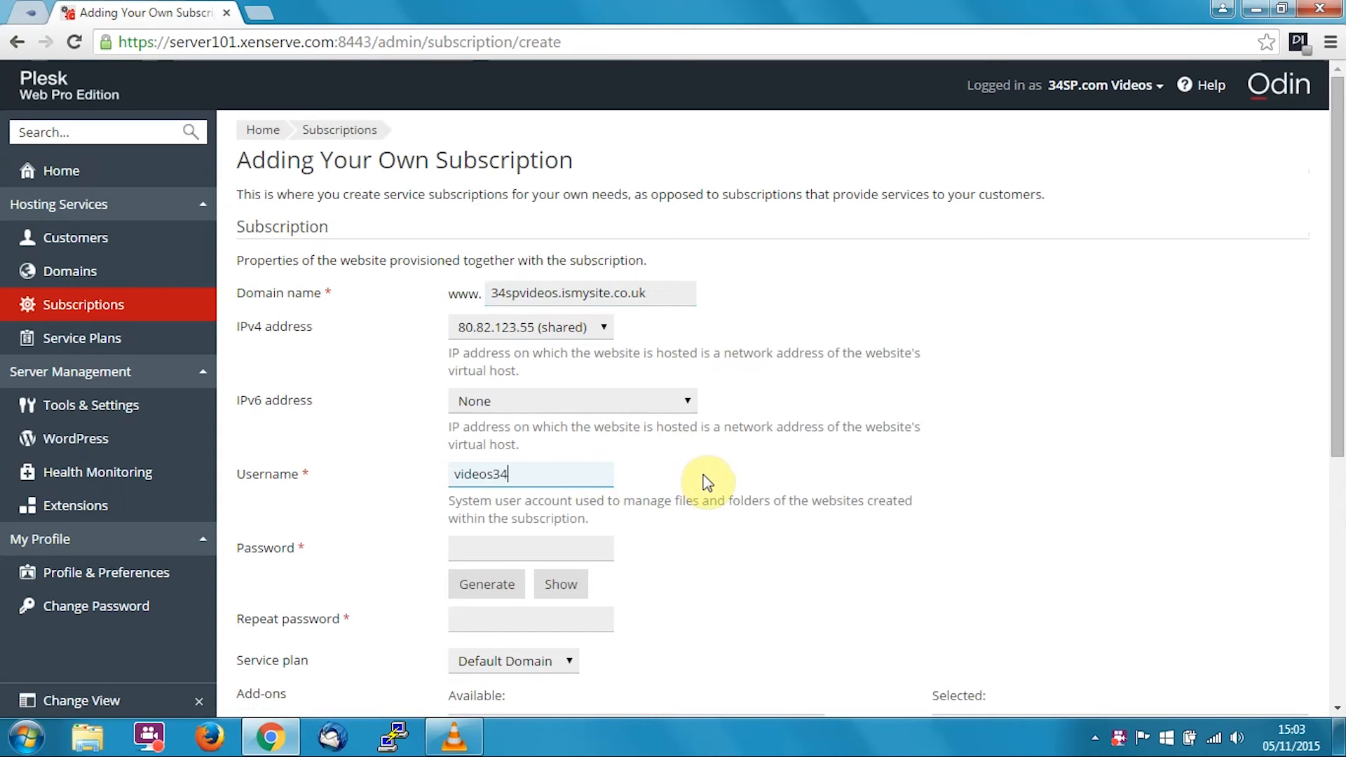
type("sp")
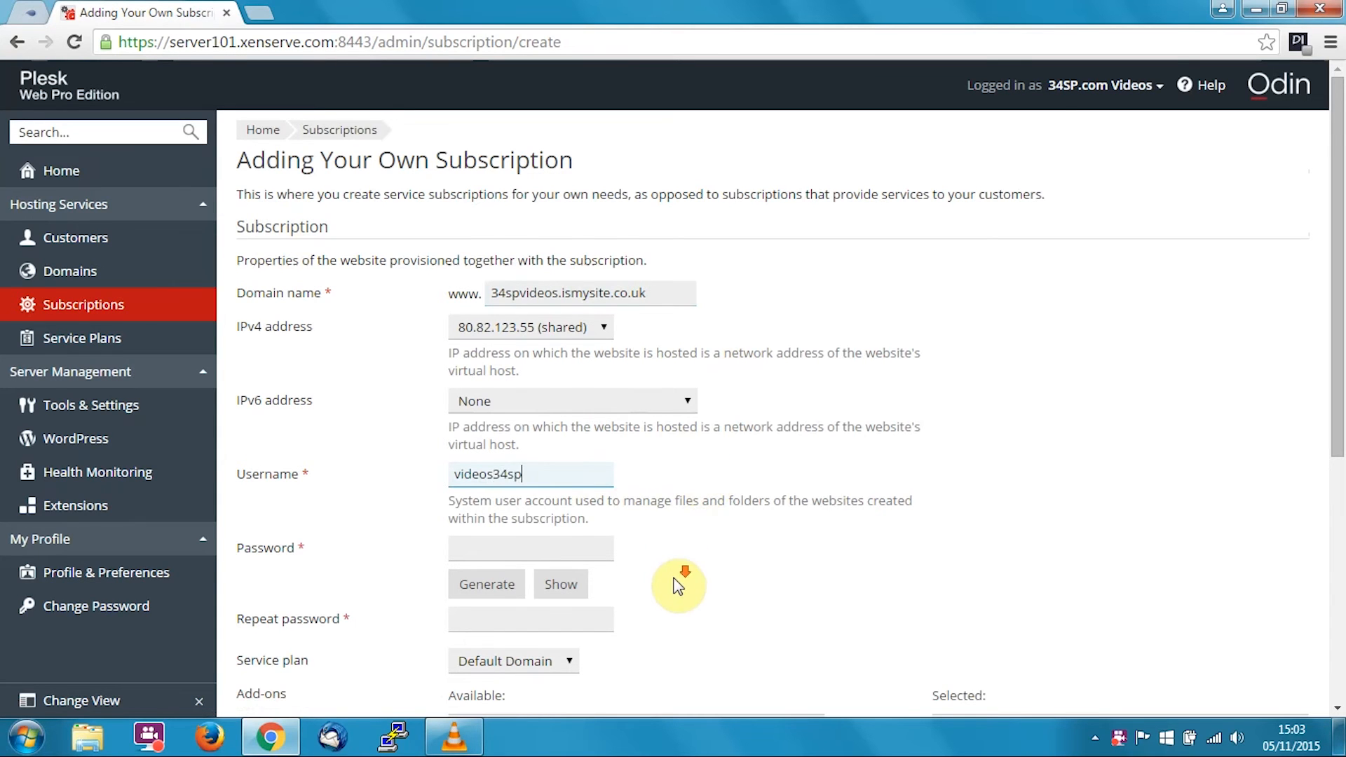
scroll("down", 3)
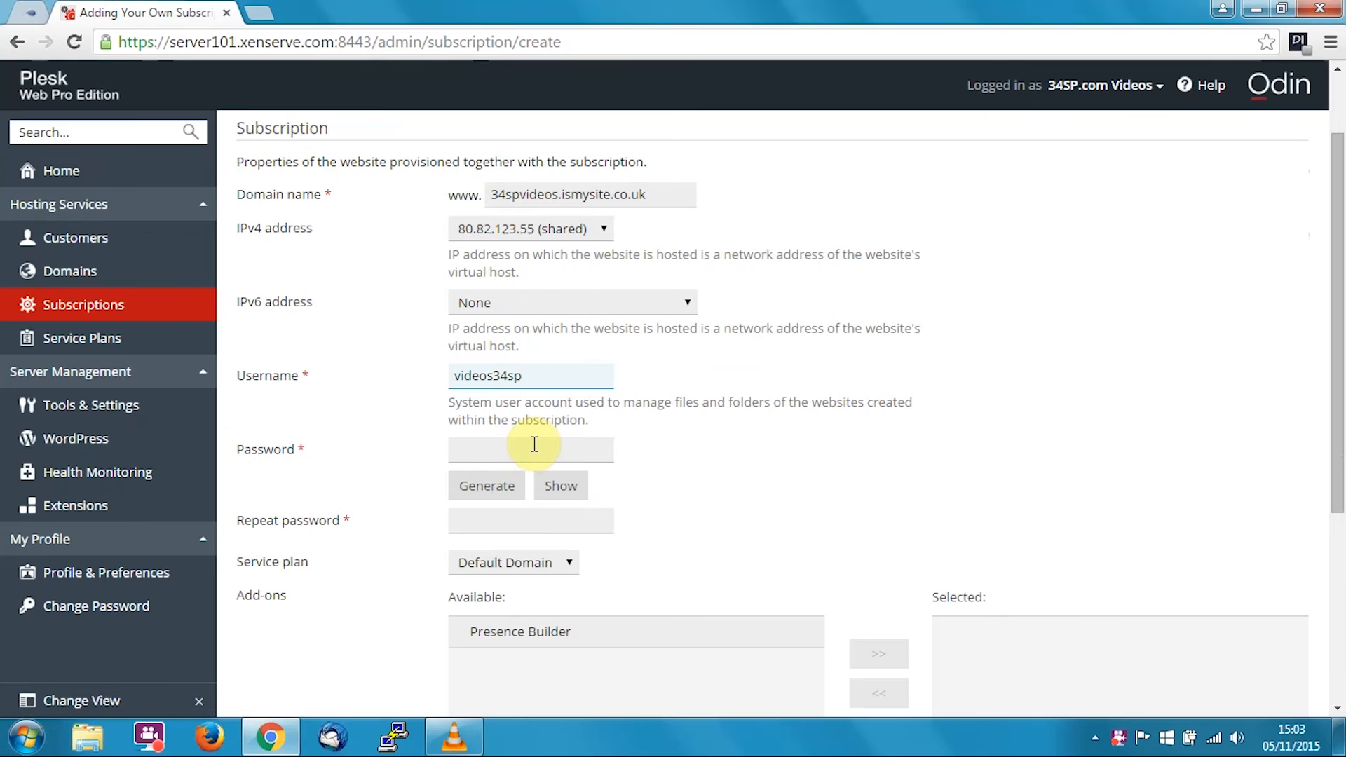
left_click(486, 486)
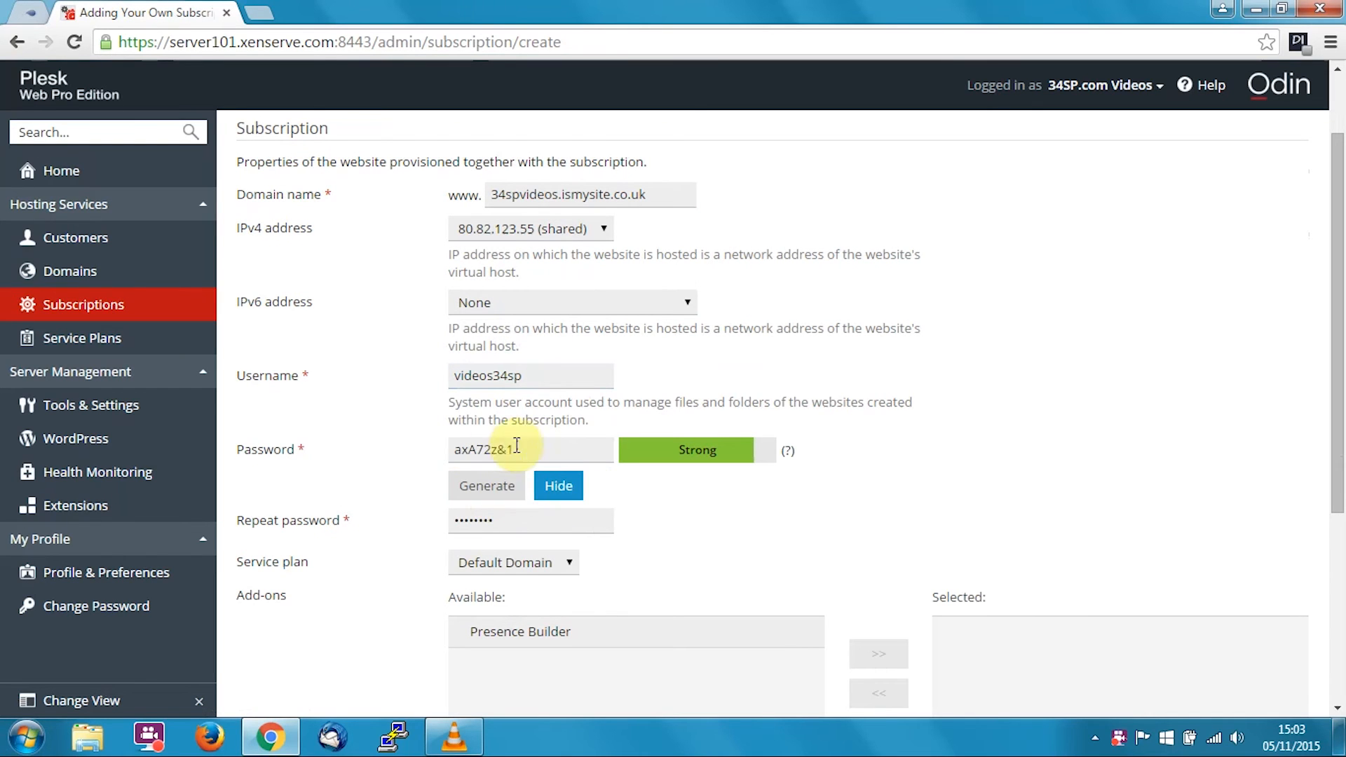
left_click(556, 486)
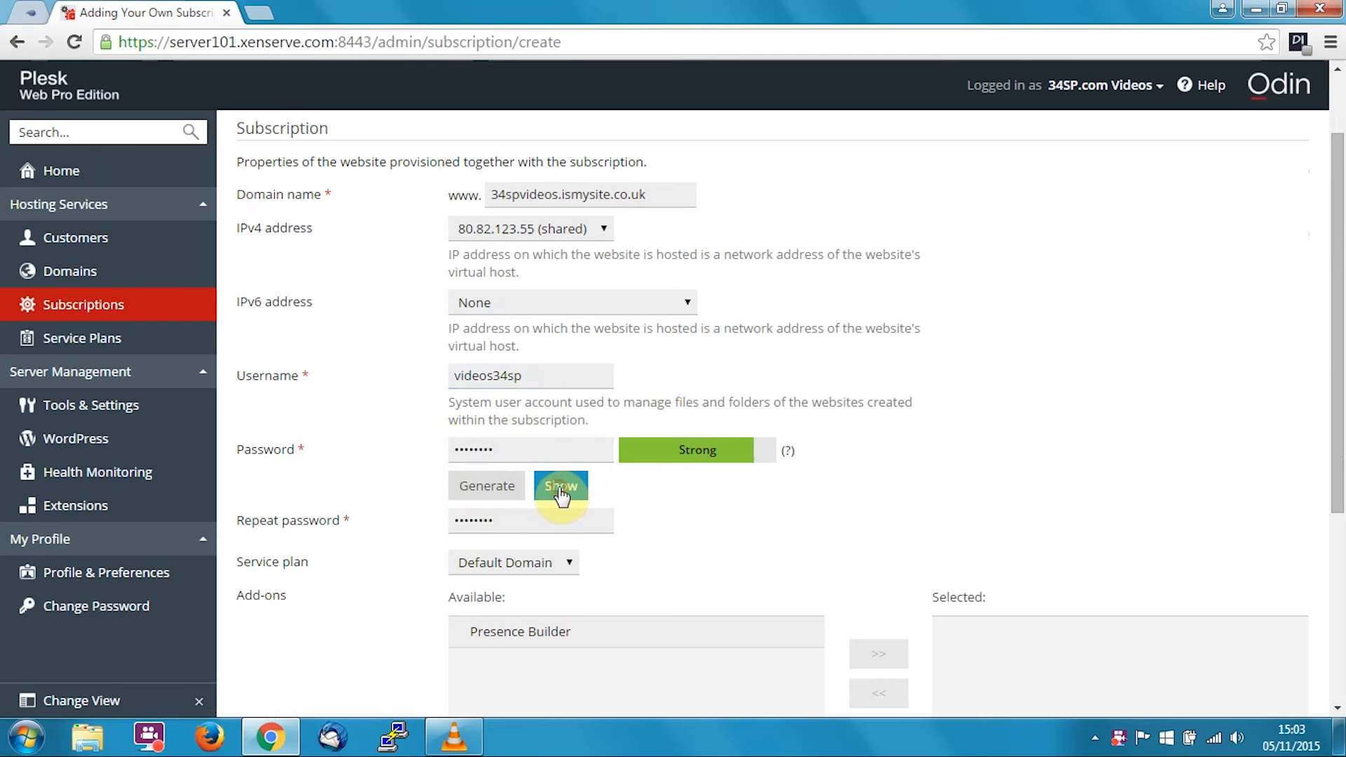
scroll("down", 3)
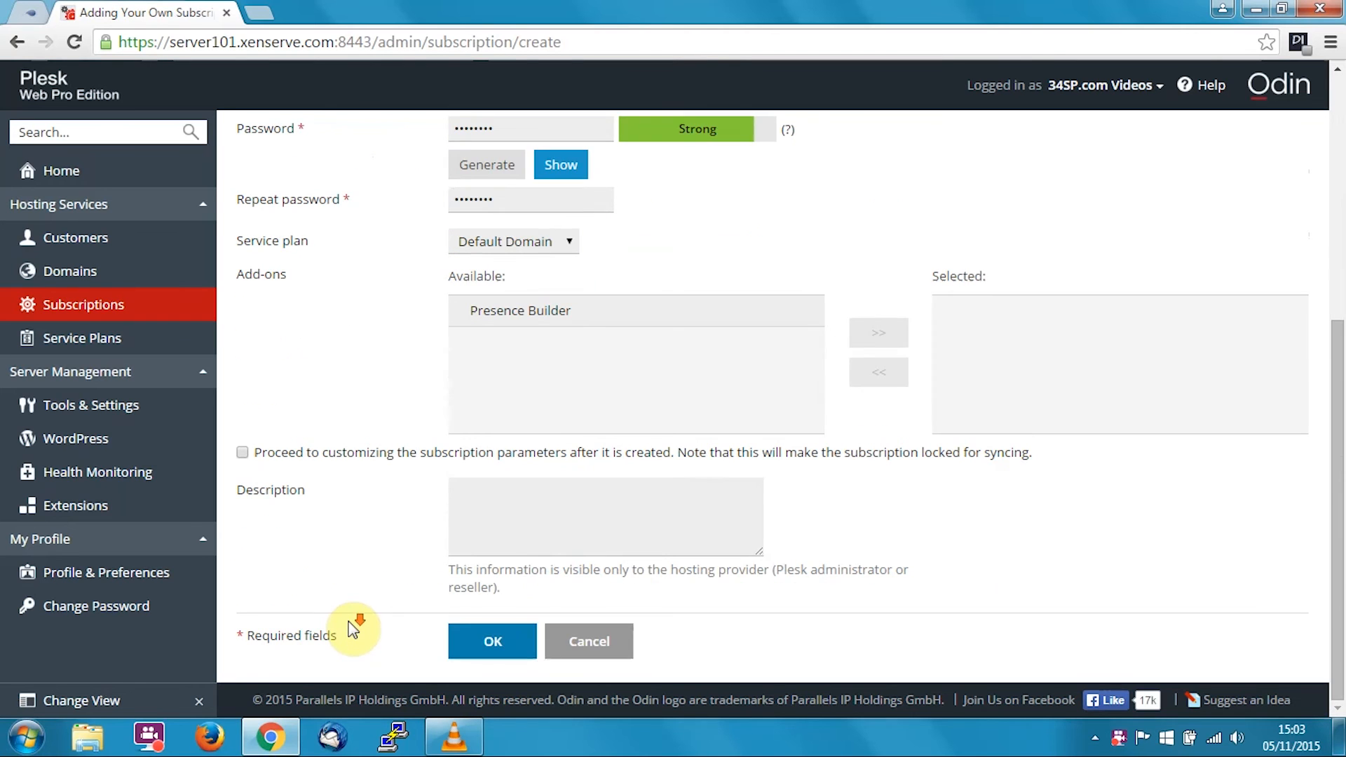
Submit the form with OK to create the 34spvideos.ismysite.co.uk subscription.
left_click(492, 640)
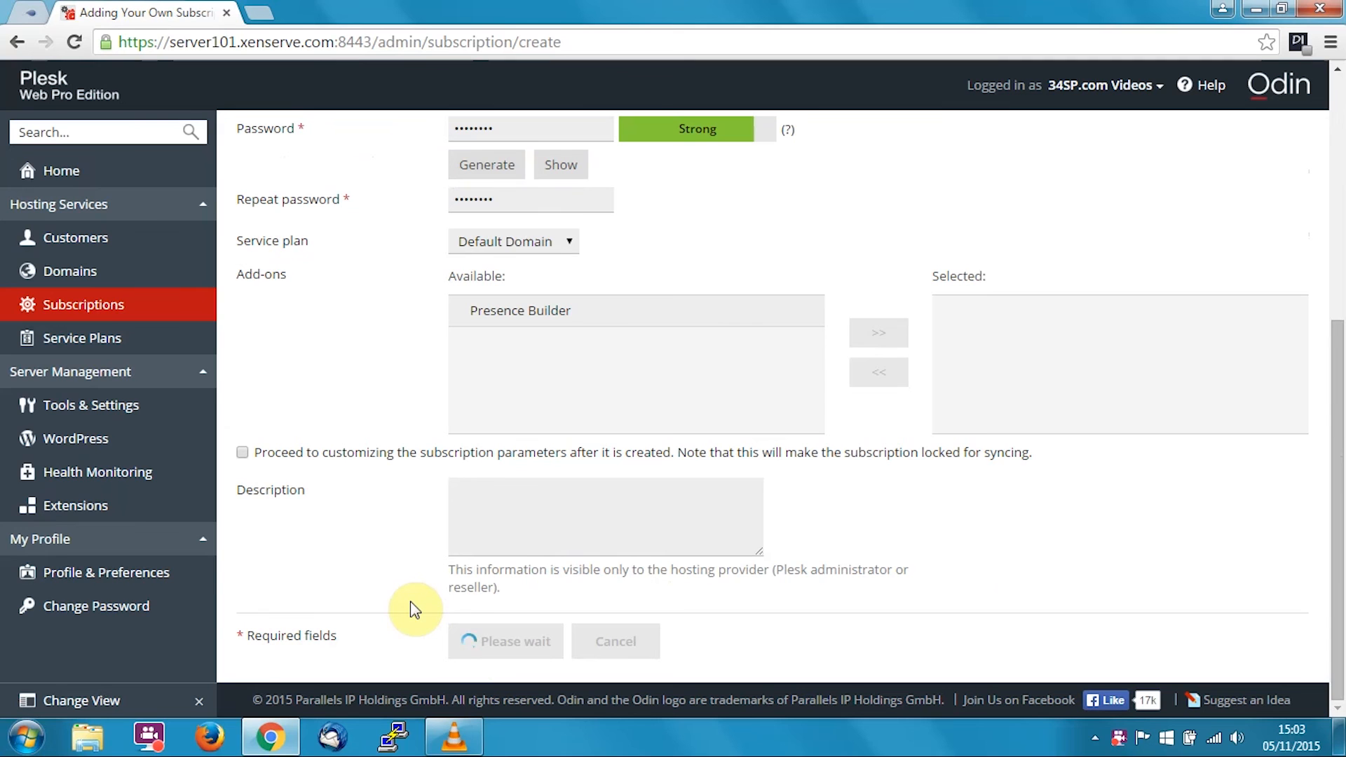
left_click(506, 641)
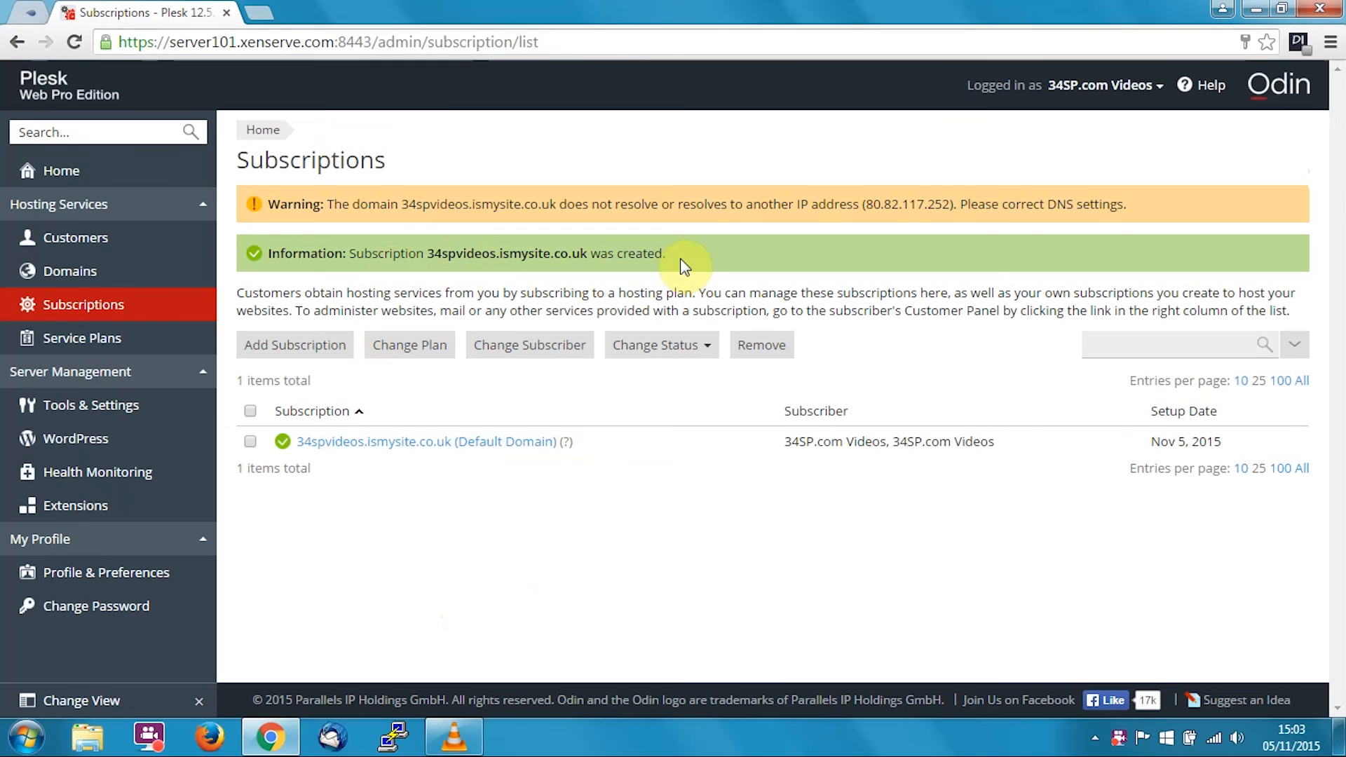
mouse_move(656, 523)
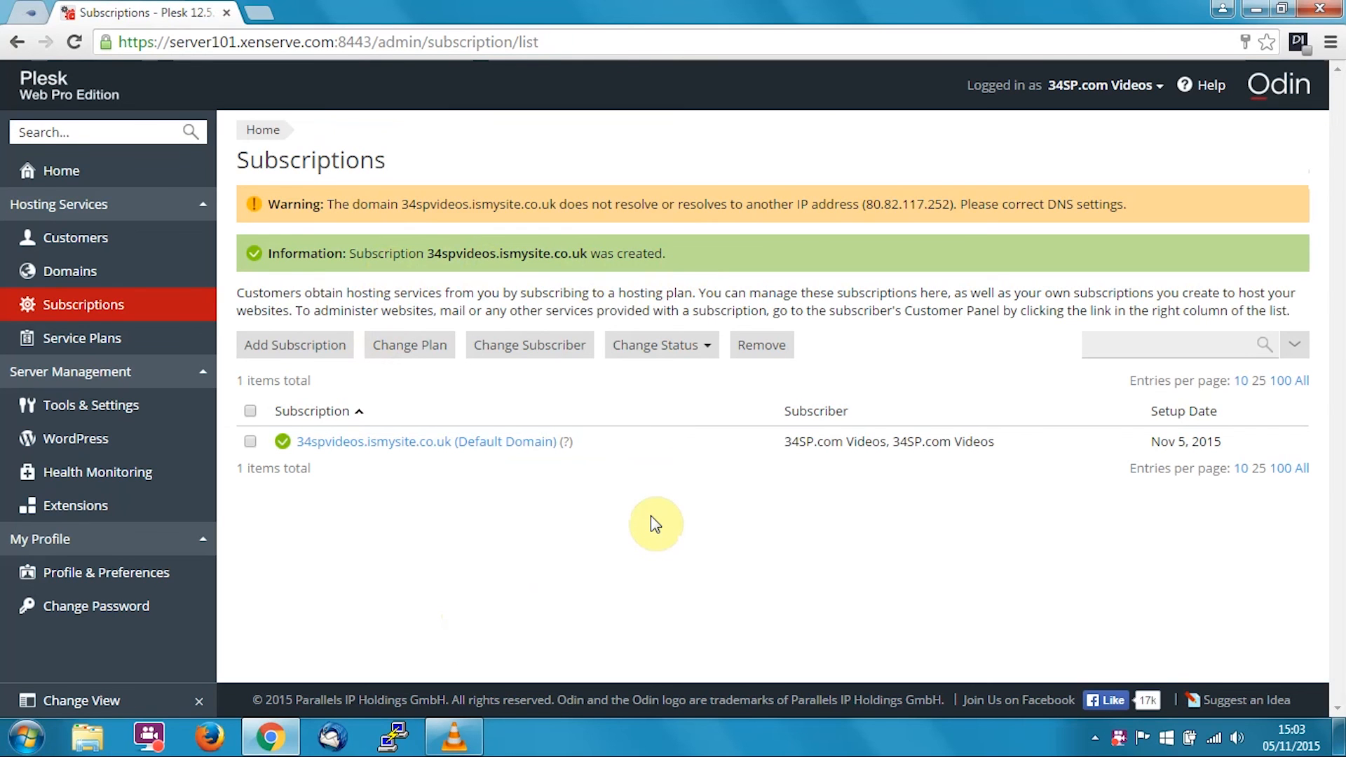